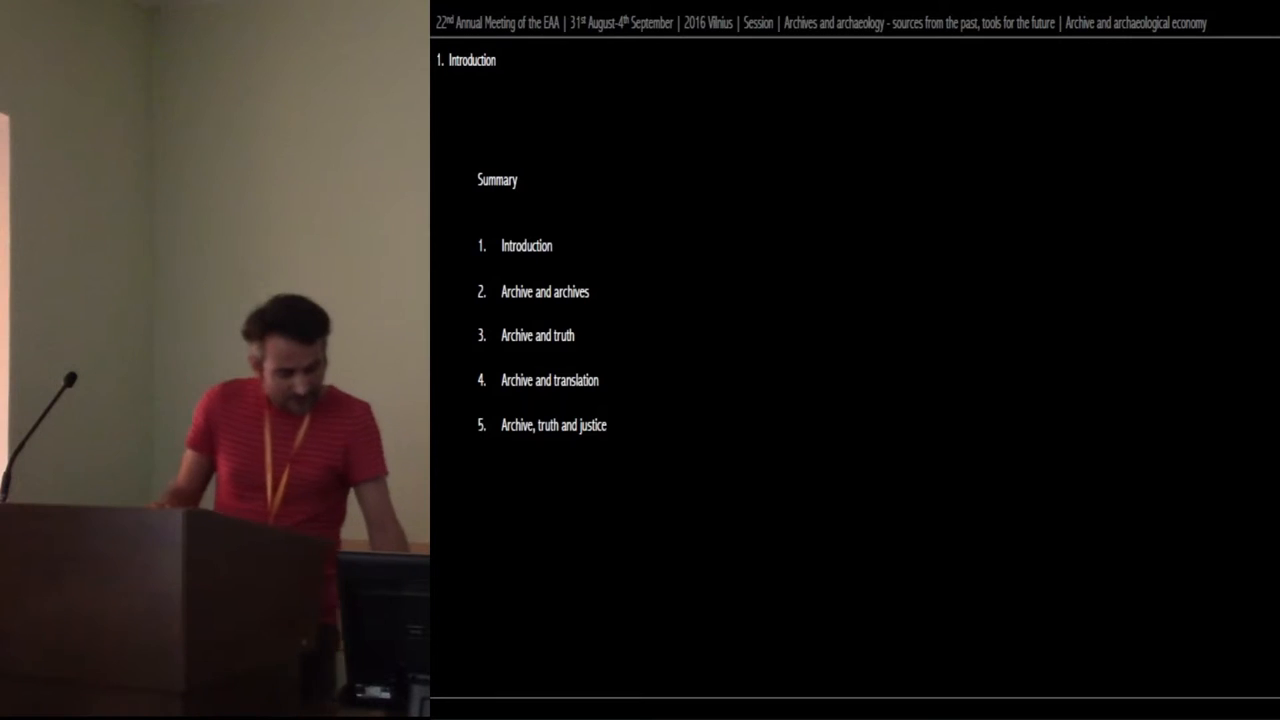
key(Right)
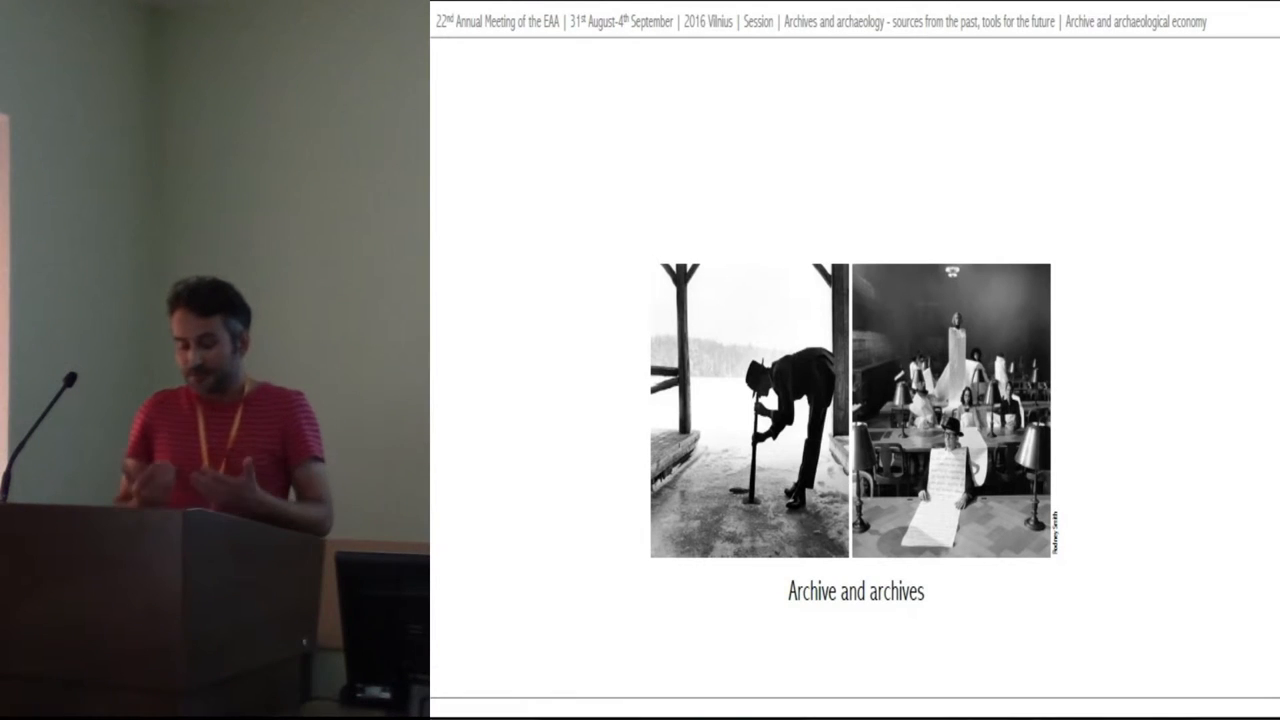